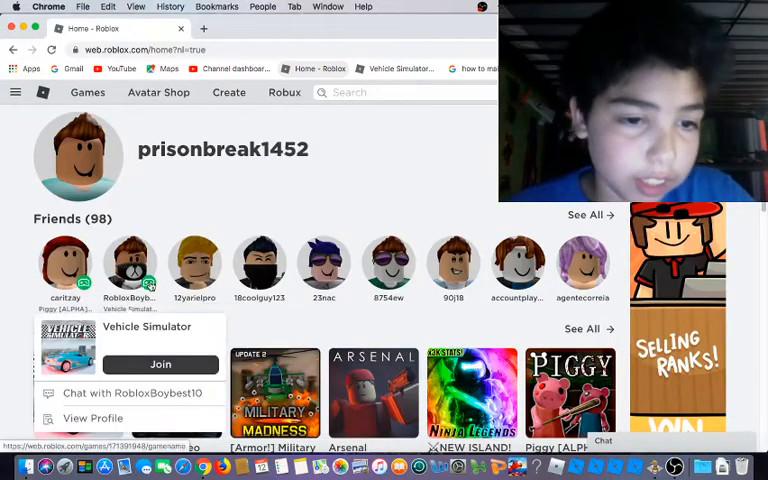
Attempt to join Vehicle Simulator and dismiss the Download and Install prompt.
{"action": "left_click", "coordinate": [160, 364]}
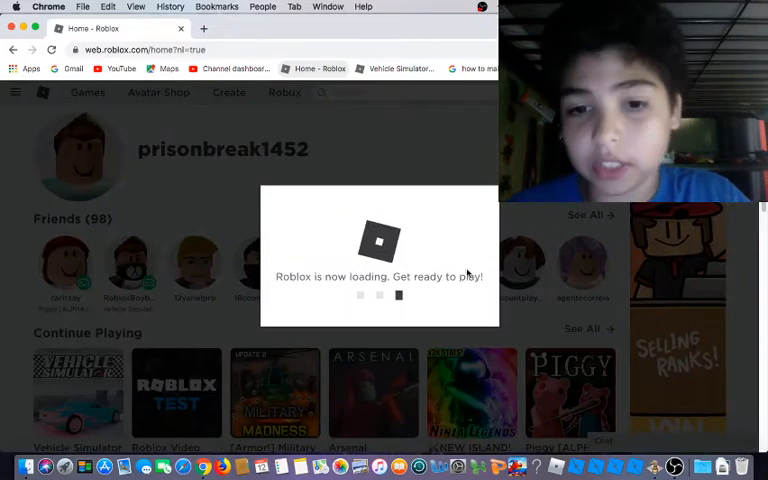
{"action": "mouse_move", "coordinate": [464, 194]}
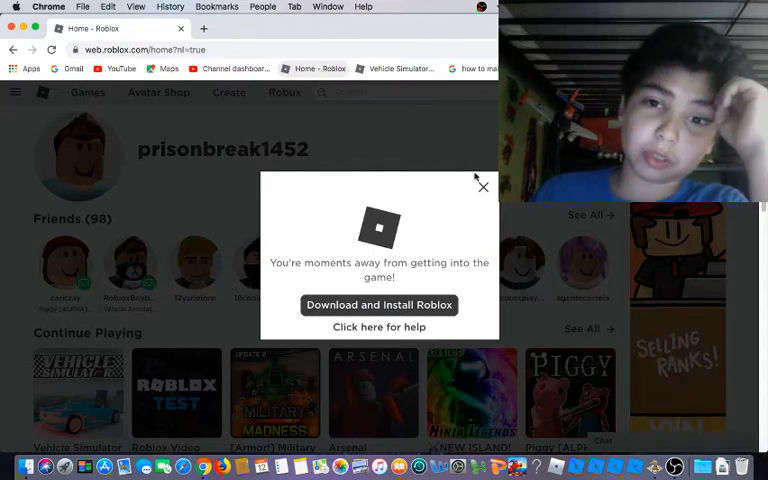
{"action": "left_click", "coordinate": [484, 188]}
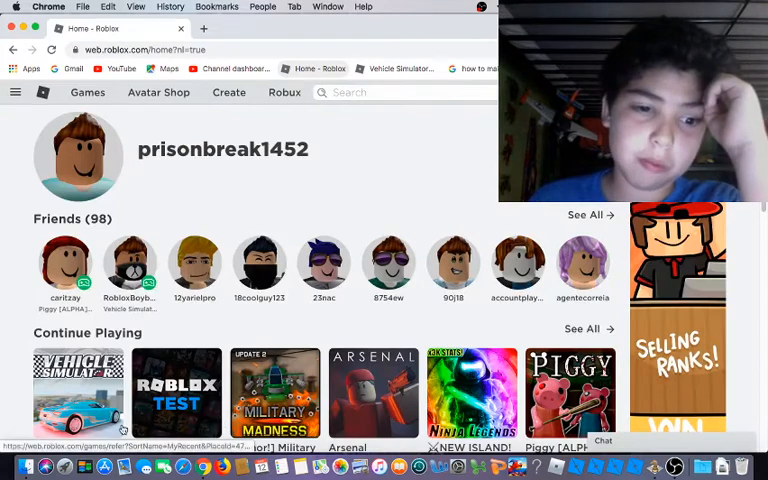
Go to the Vehicle Simulator game page and start Play from there.
{"action": "left_click", "coordinate": [78, 392]}
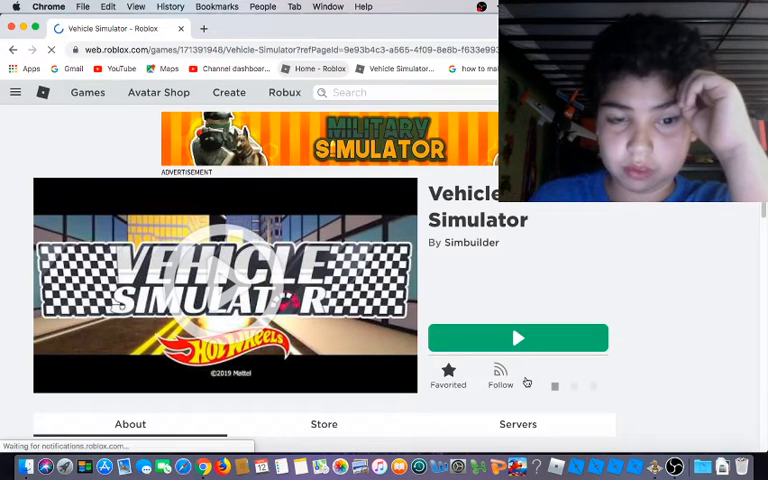
{"action": "left_click", "coordinate": [518, 336]}
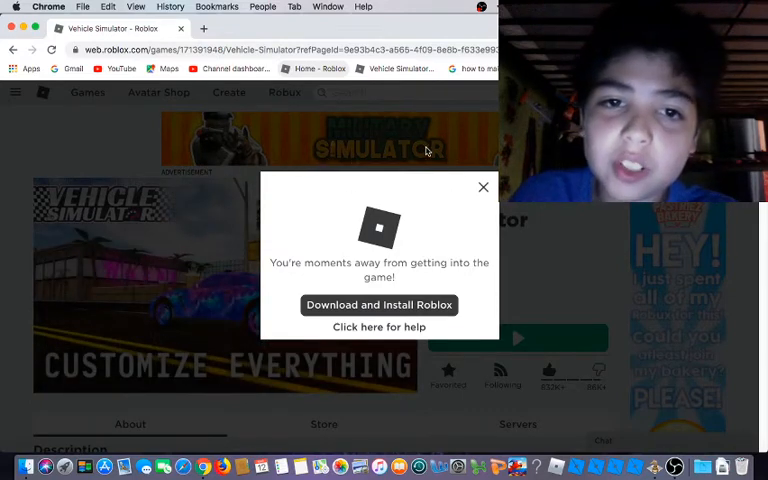
Dismiss the install prompt again and request a Mac restart from the Apple menu.
{"action": "left_click", "coordinate": [484, 188]}
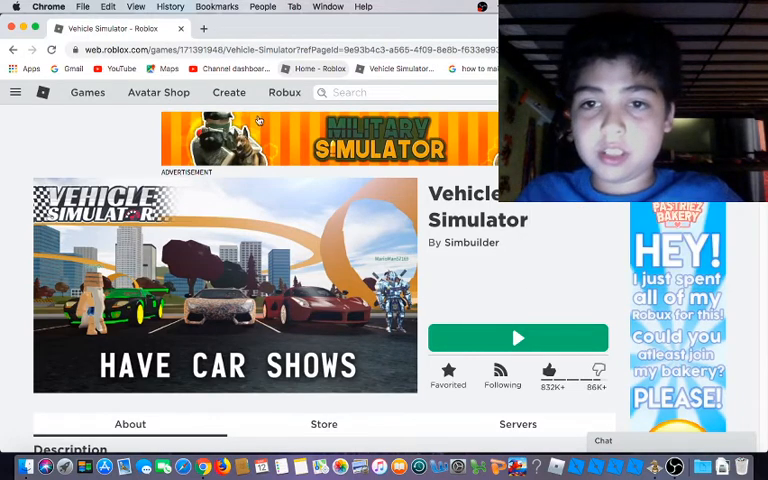
{"action": "left_click", "coordinate": [16, 8]}
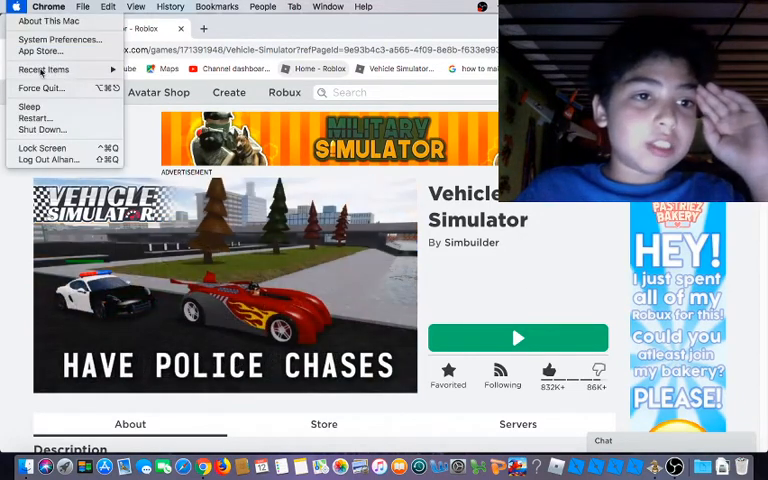
{"action": "left_click", "coordinate": [36, 118]}
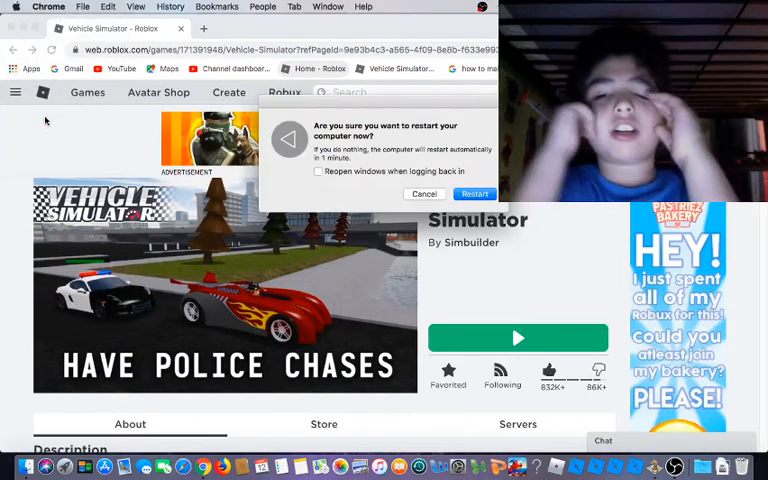